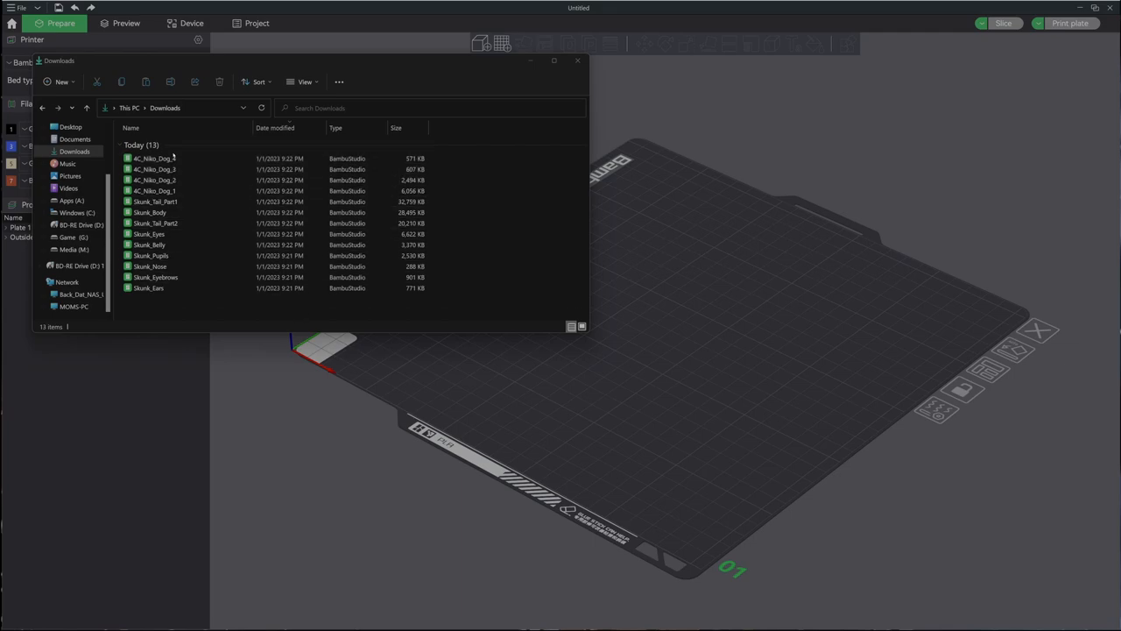
- Select the Skunk_ part files in Downloads, including belly and tail parts, for import
left_click(155, 191)
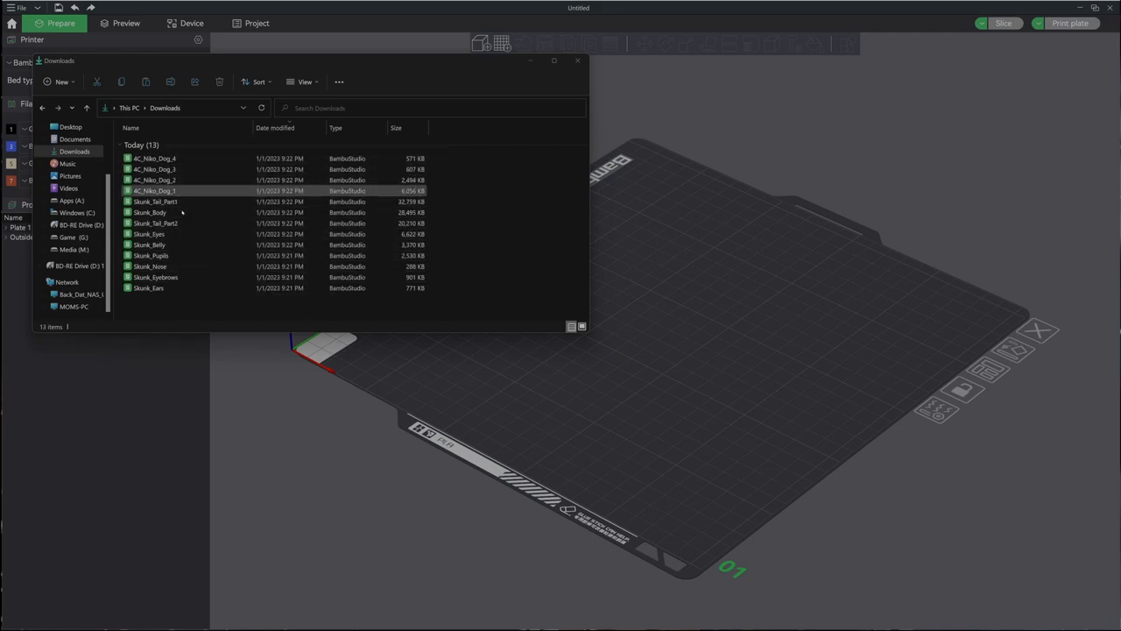
left_click(149, 235)
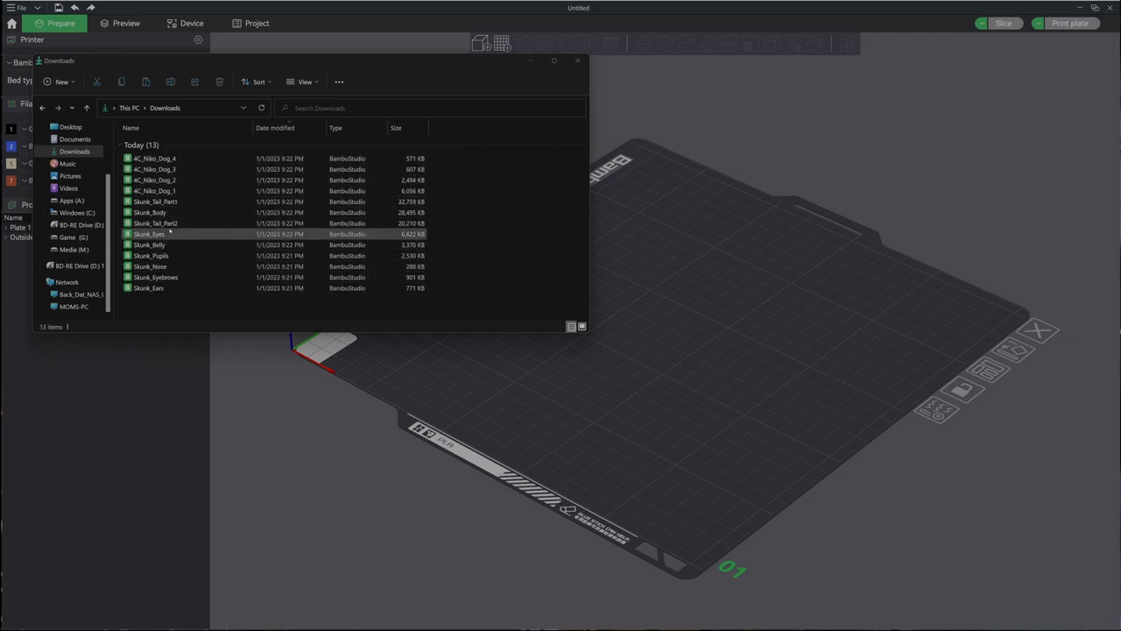
left_click(154, 202)
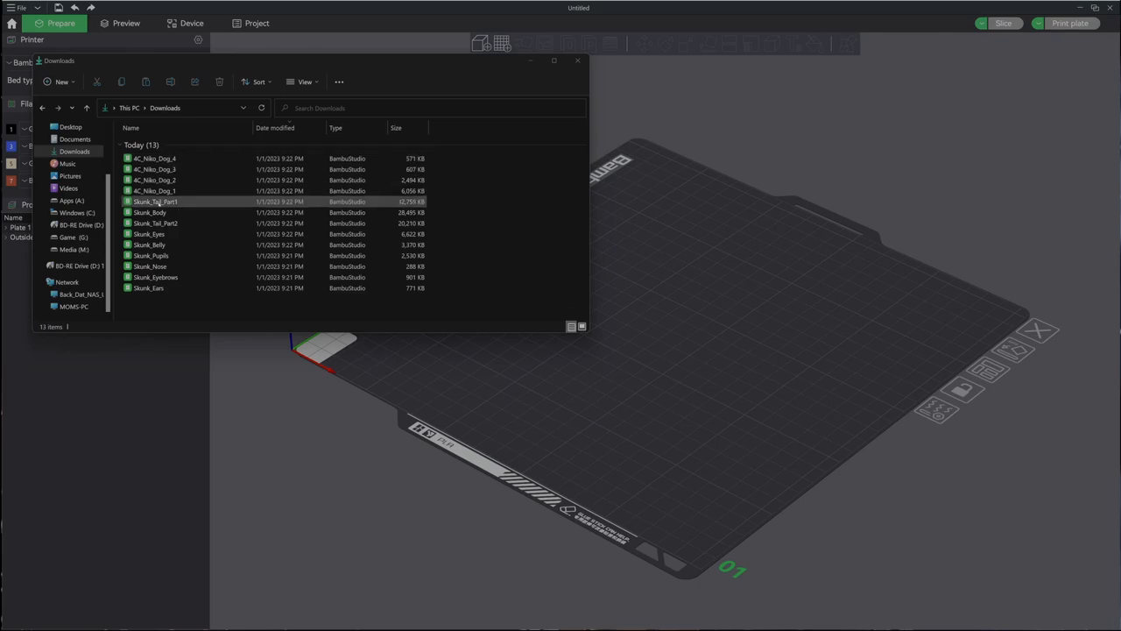
left_click(154, 179)
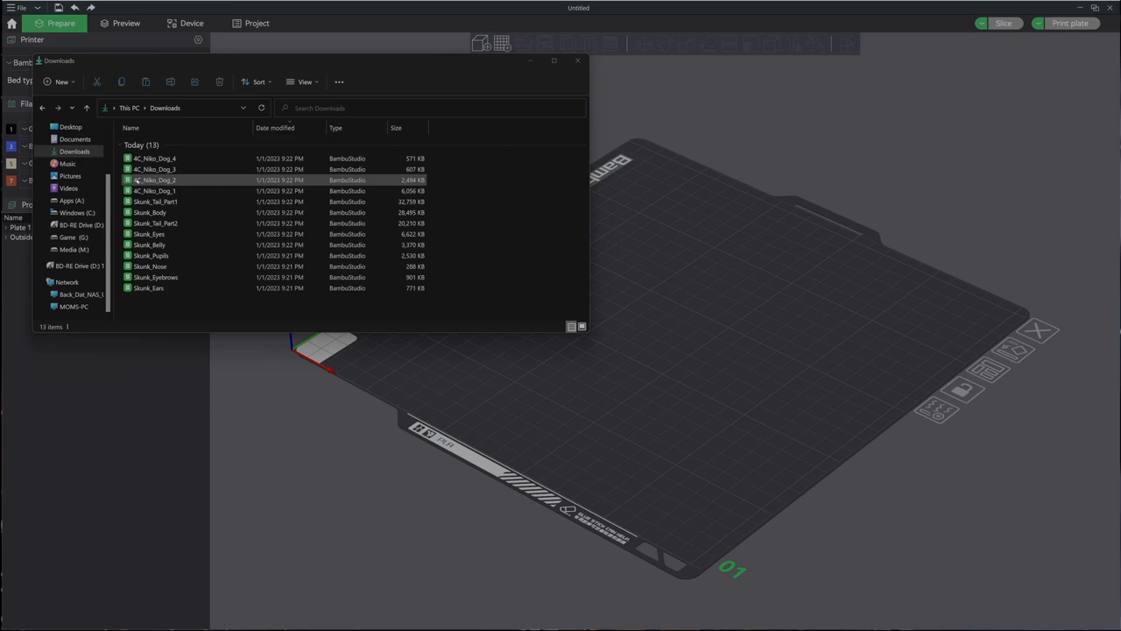
left_click(154, 202)
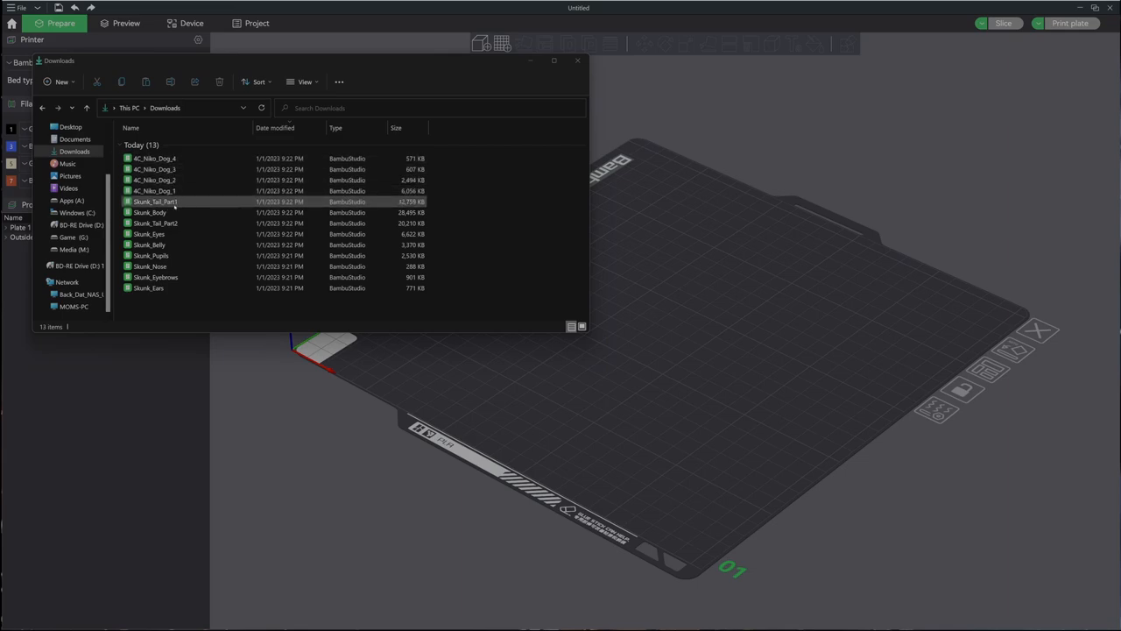
left_click(151, 212)
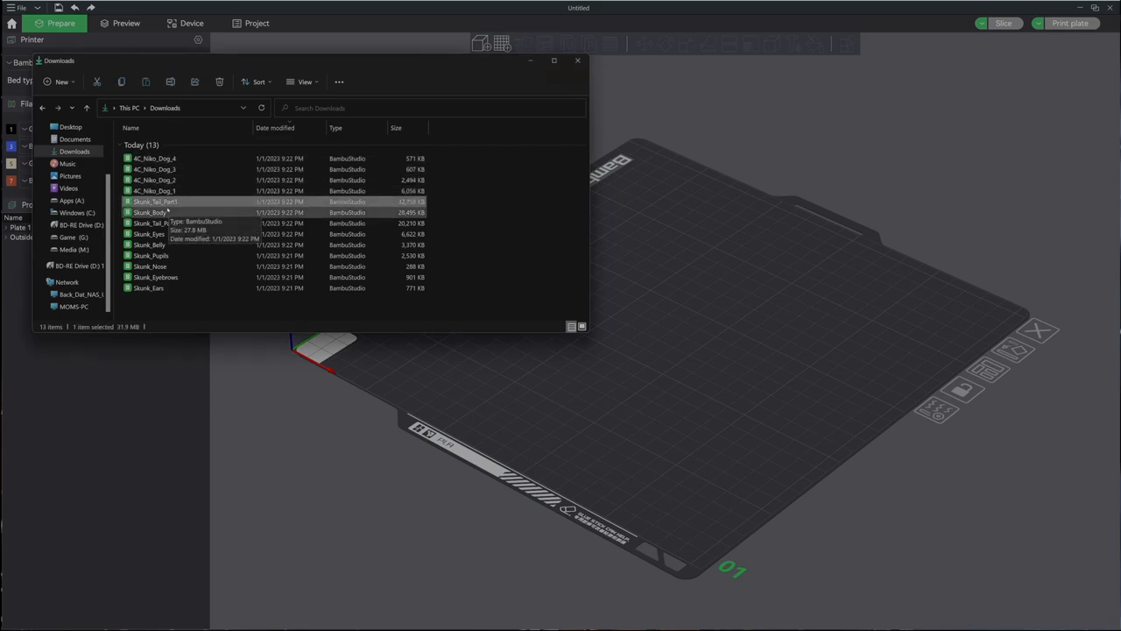
mouse_move(147, 288)
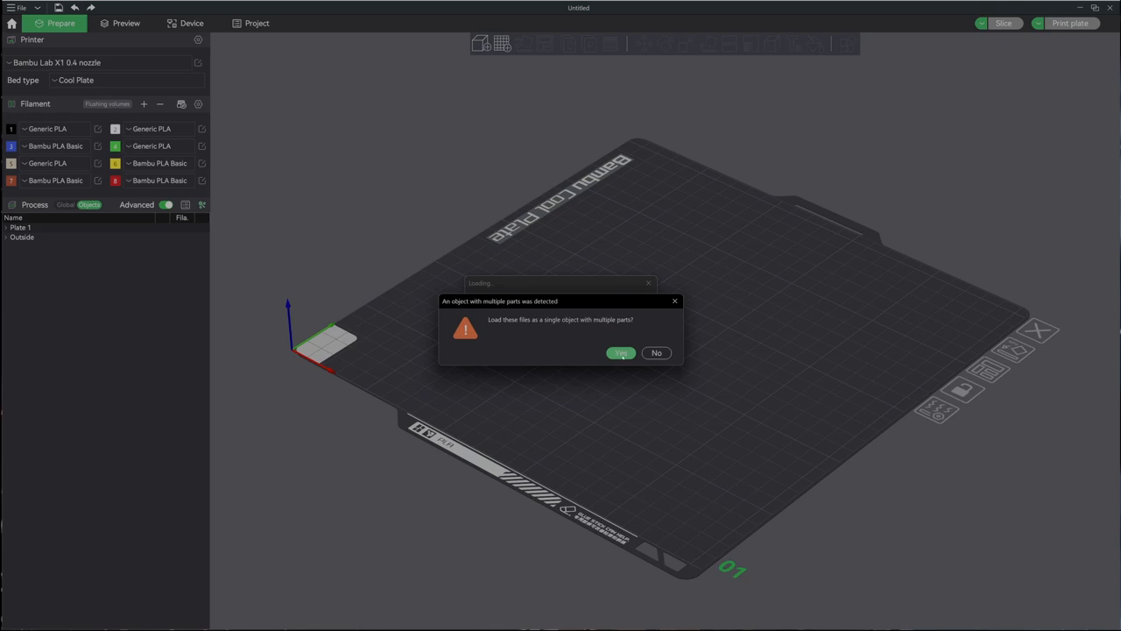
- Confirm loading the dropped skunk files as one object with eleven parts
left_click(620, 352)
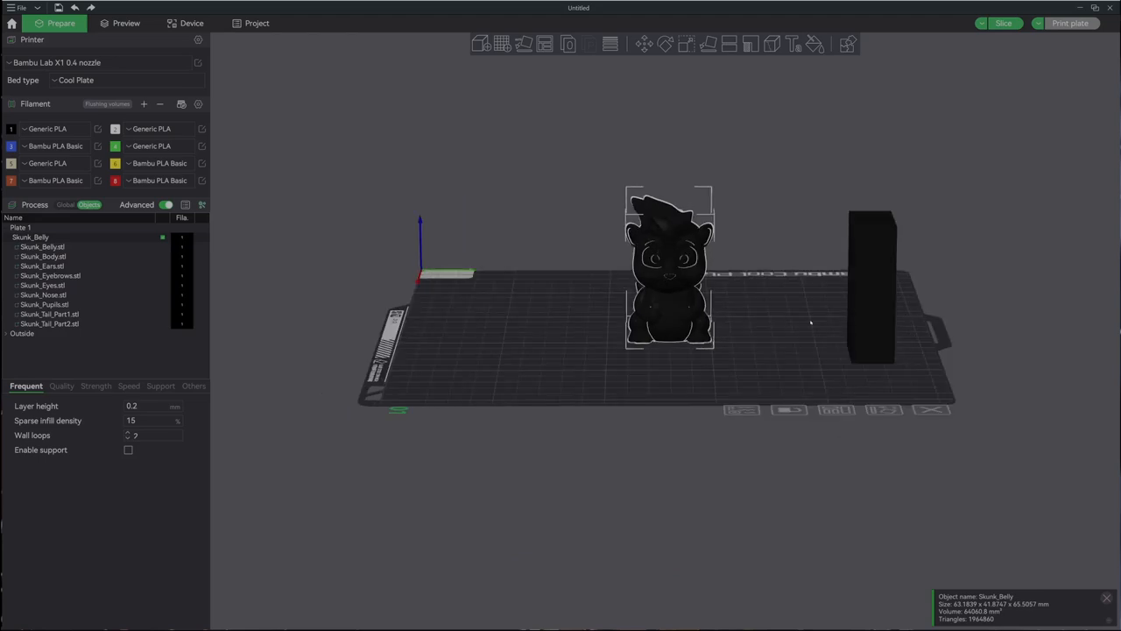
mouse_move(119, 231)
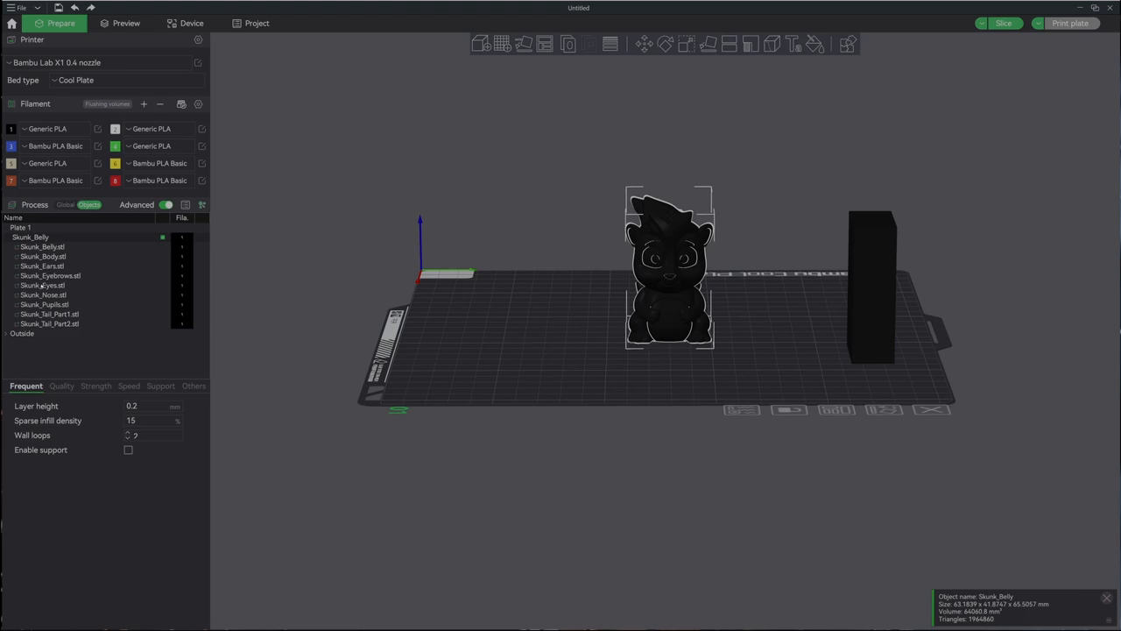
mouse_move(224, 516)
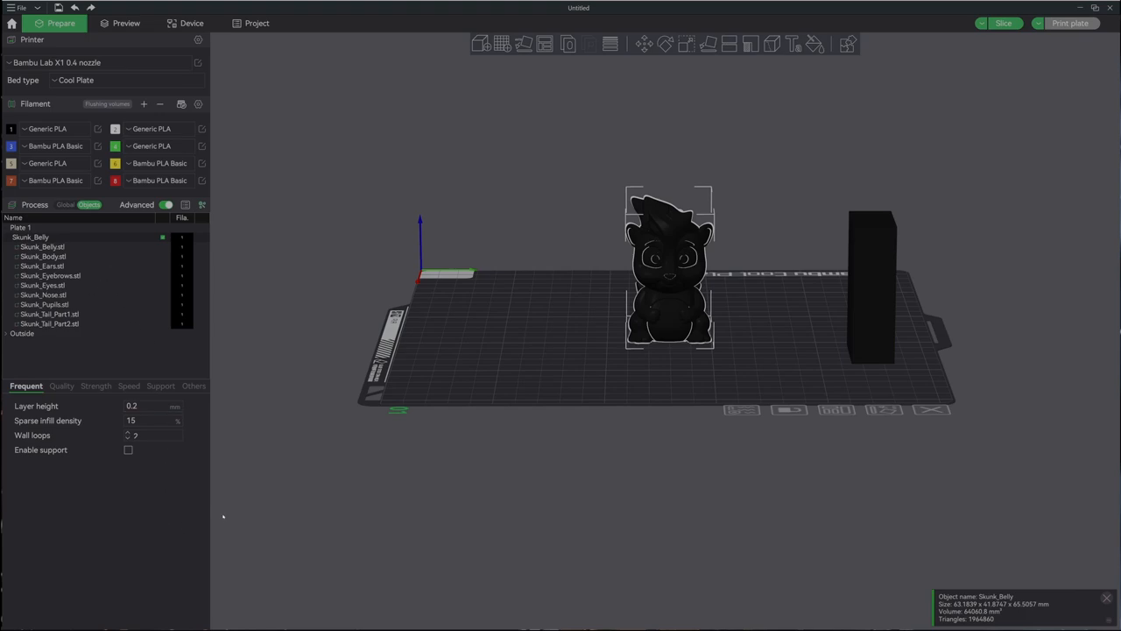
mouse_move(191, 256)
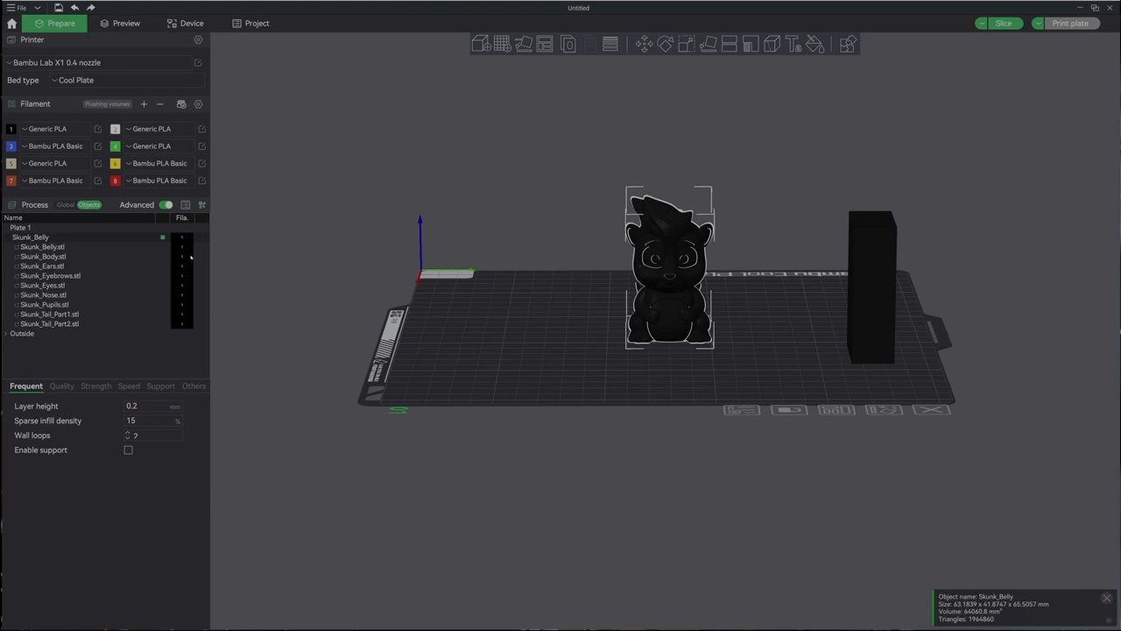
- Assign white filament to the skunk belly part in the object list
left_click(42, 245)
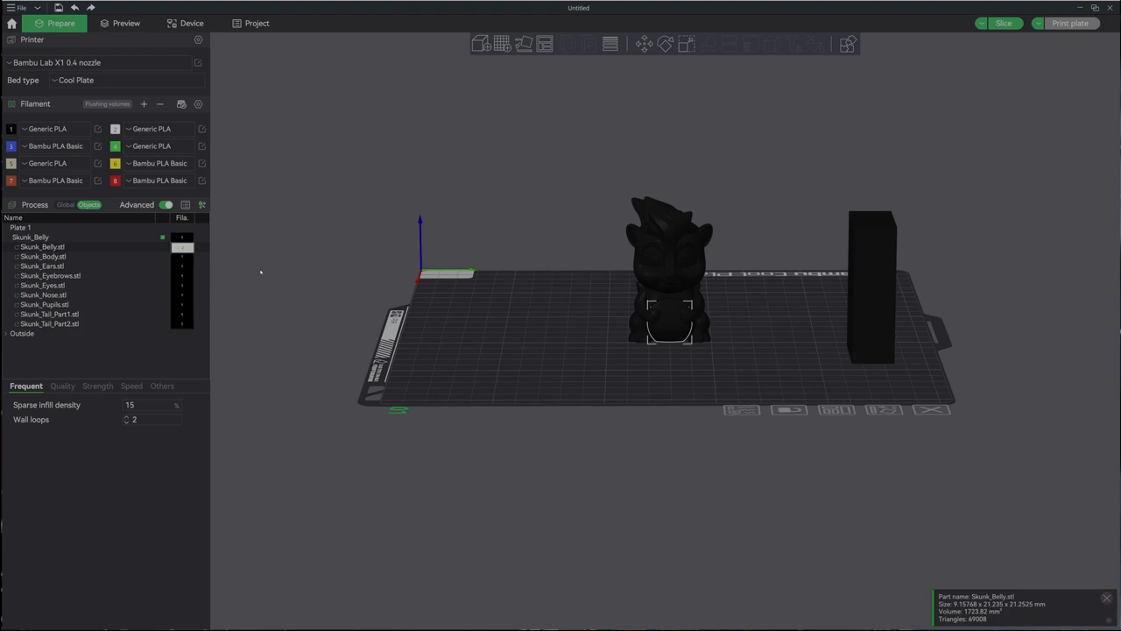
left_click(42, 245)
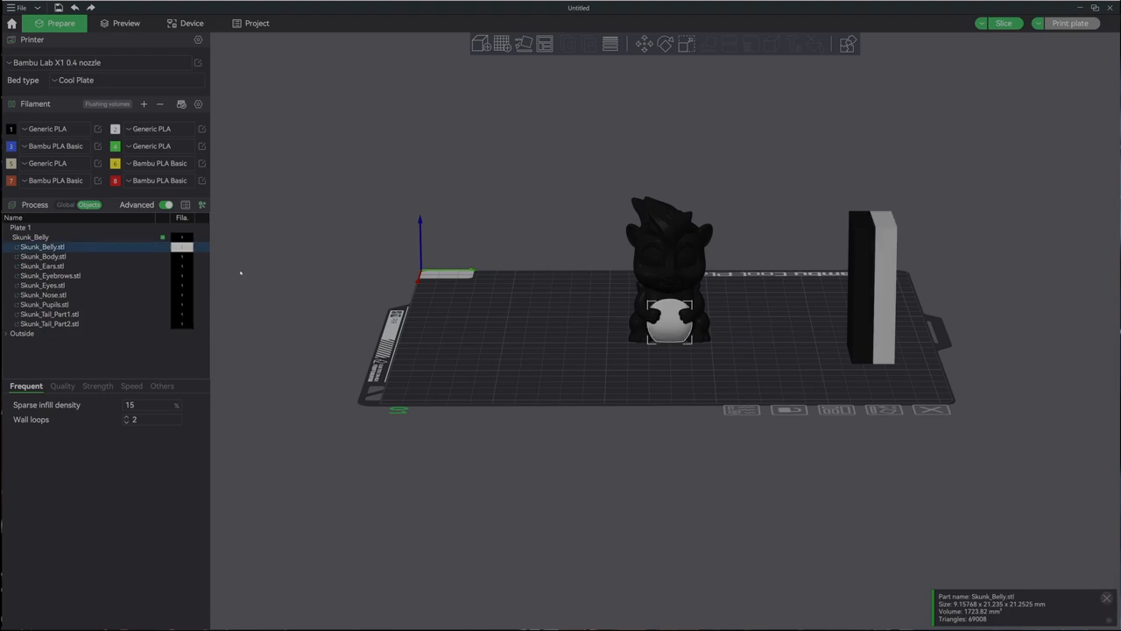
mouse_move(182, 259)
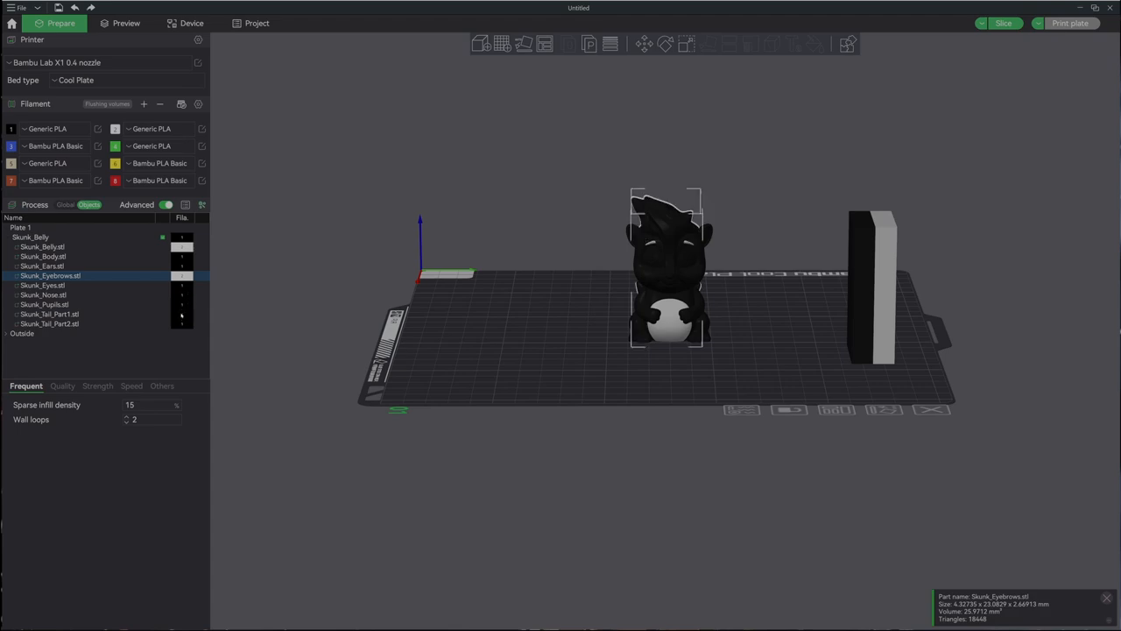
left_click(49, 313)
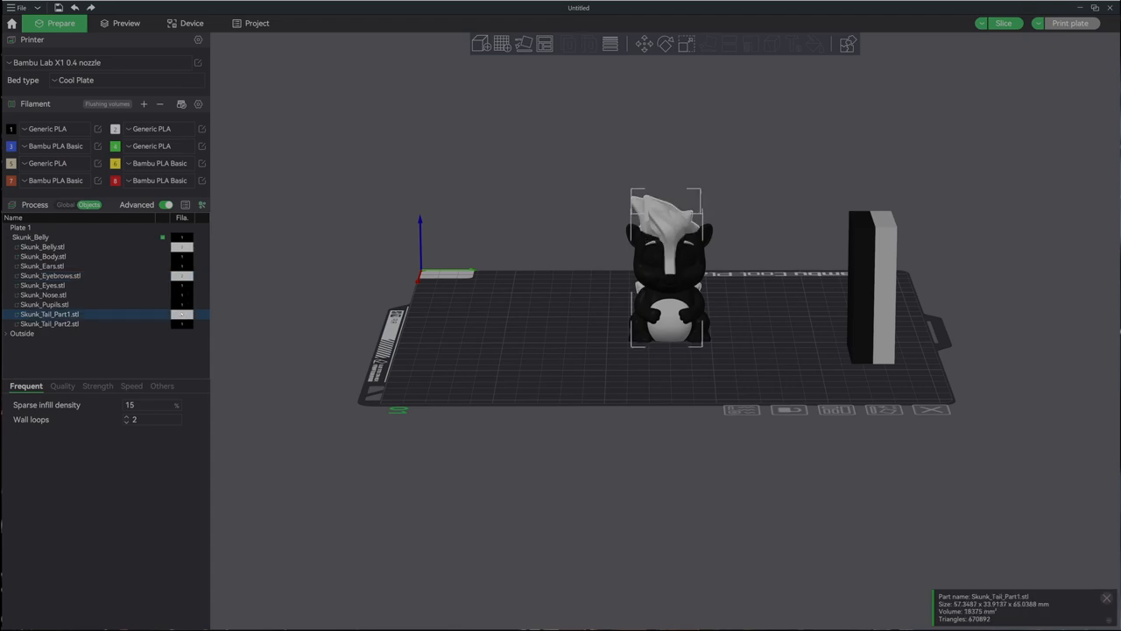
- Assign white filament to the skunk tail and both eye parts
left_click(44, 305)
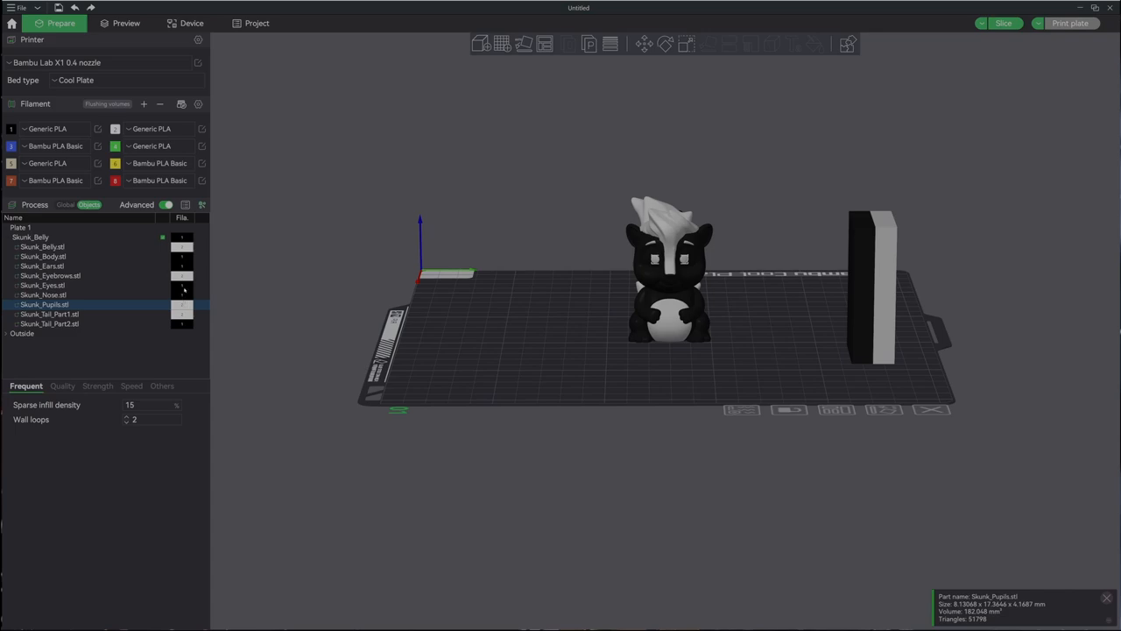
left_click(42, 284)
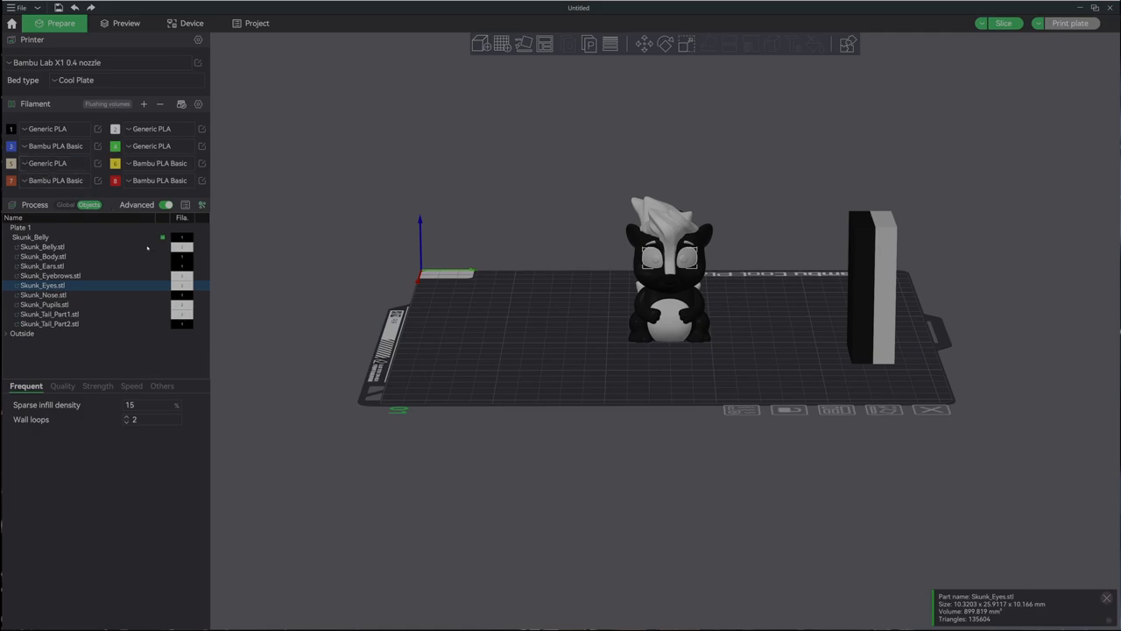
left_click(42, 255)
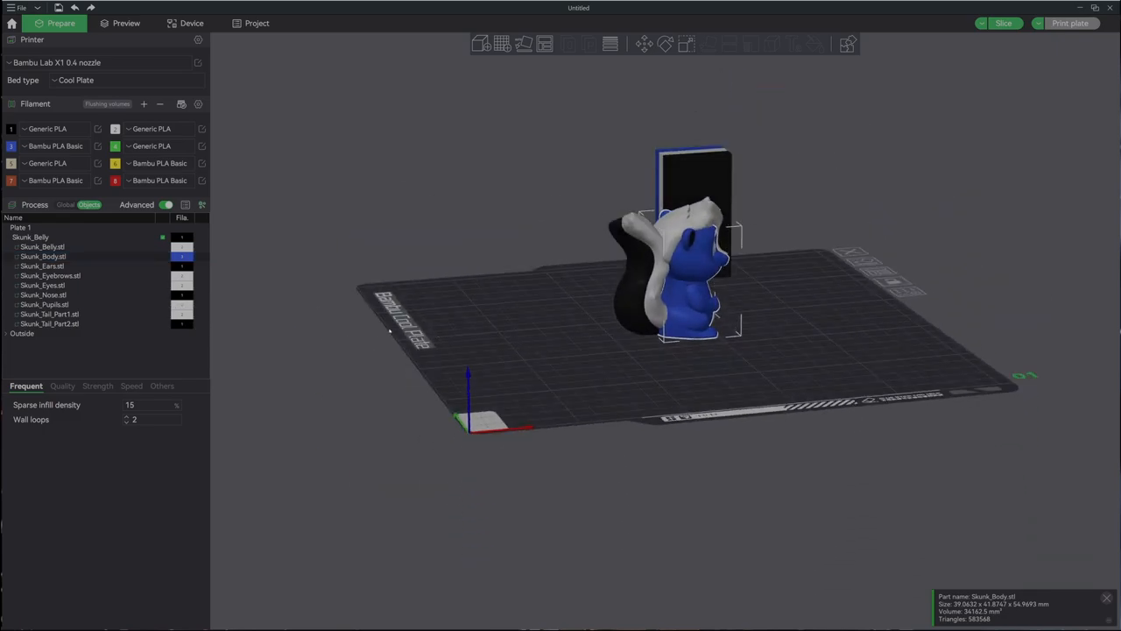
- Recolour a remaining skunk part and make the nose brown
left_click(49, 322)
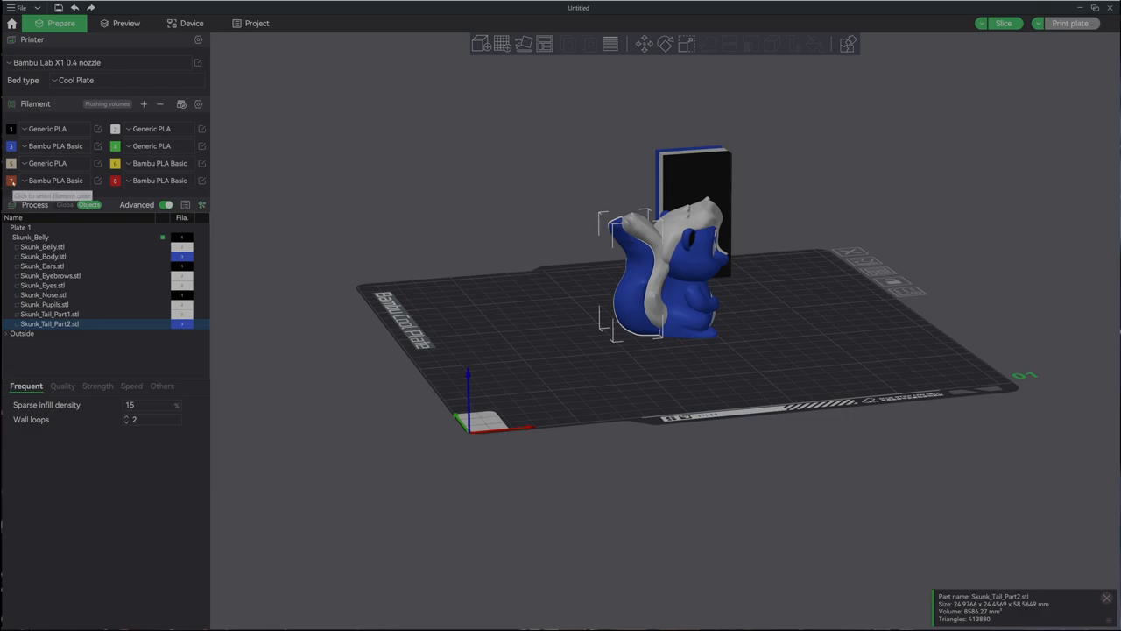
mouse_move(200, 288)
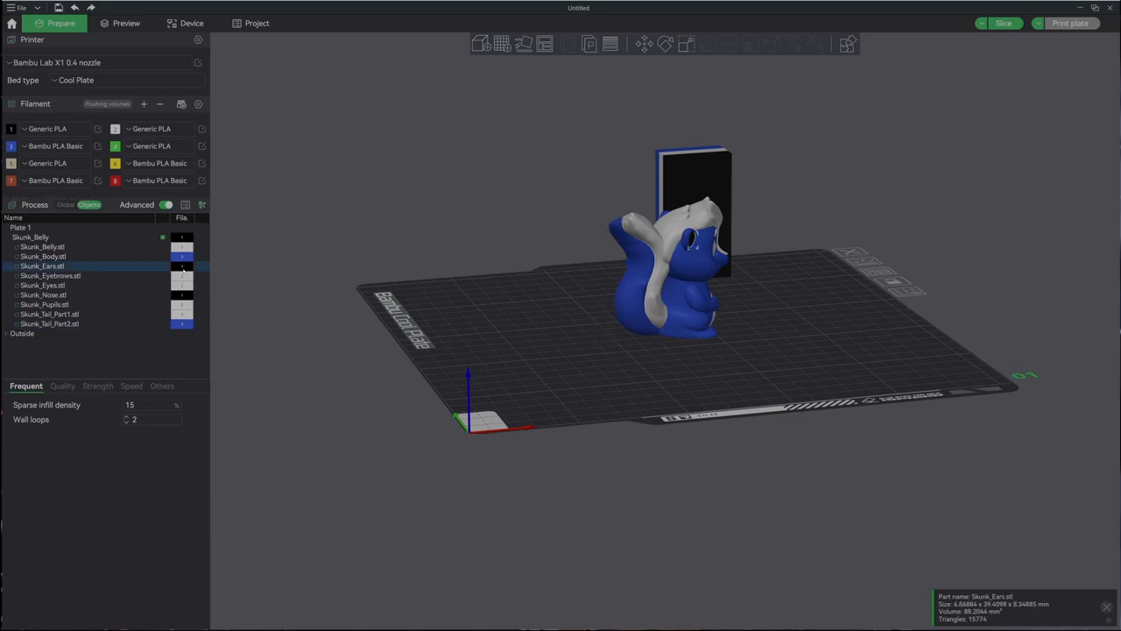
left_click(43, 294)
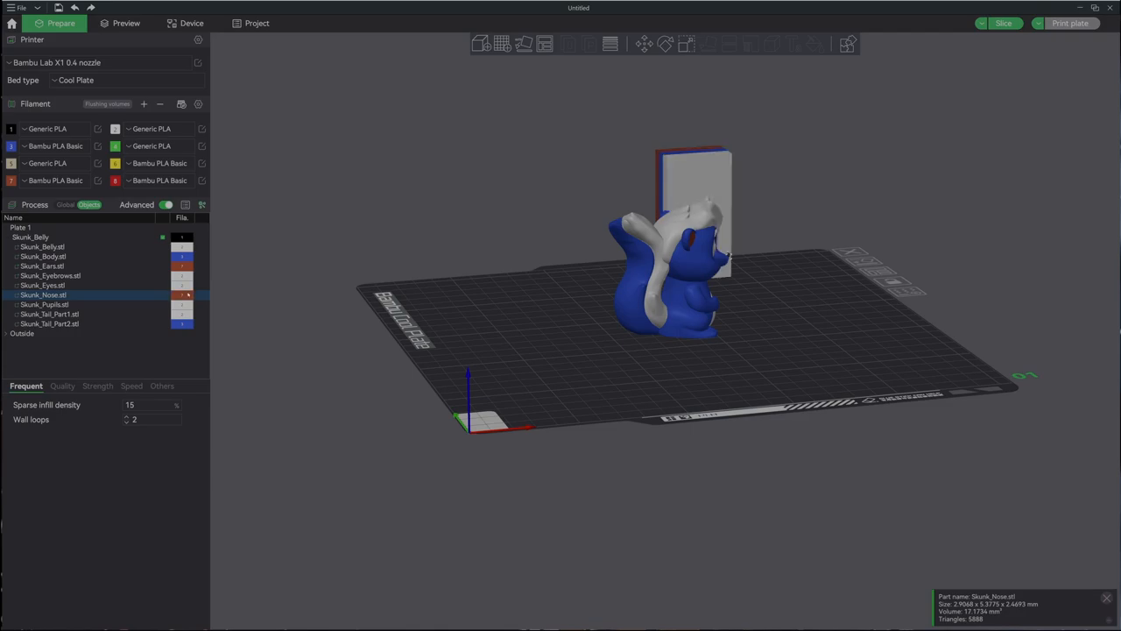
left_click(44, 305)
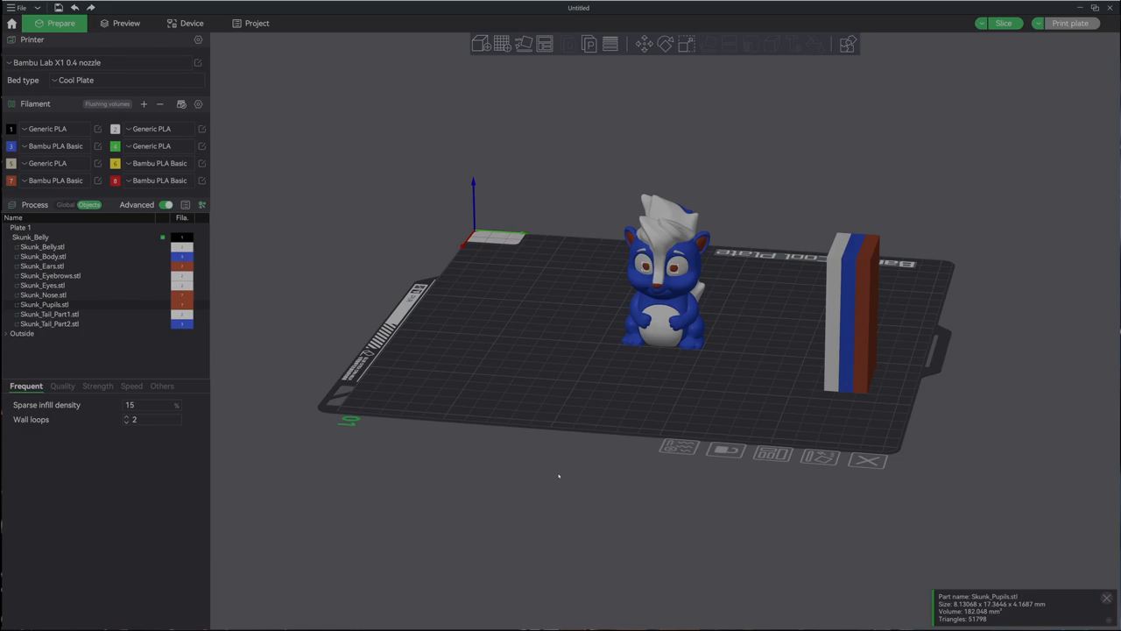
mouse_move(557, 477)
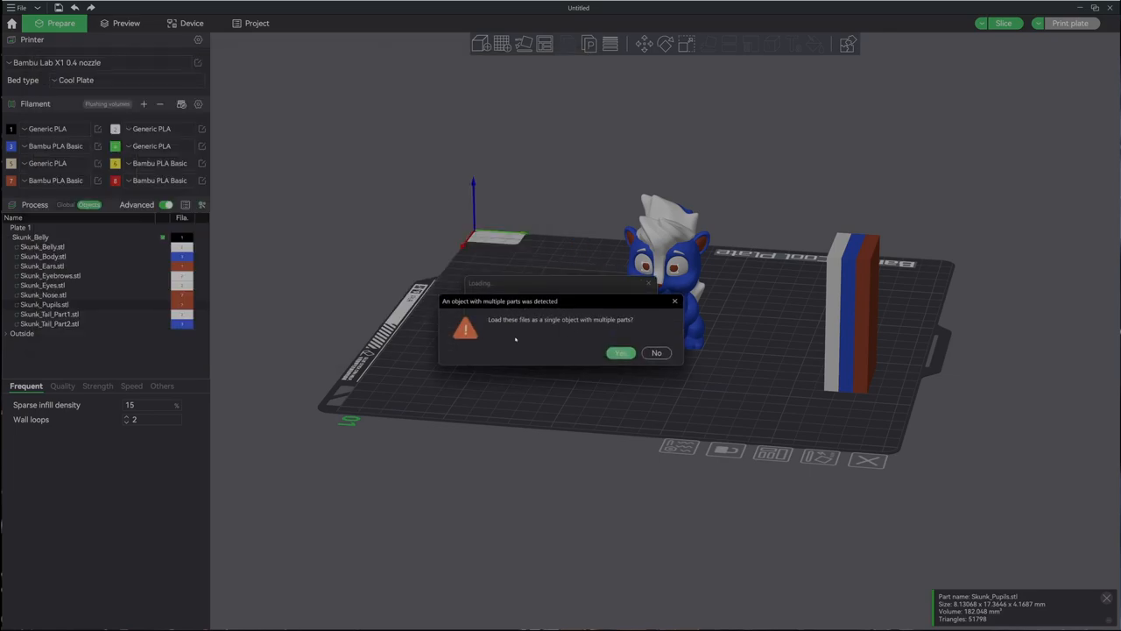
- Load the dog as one four-part object, place it beside the skunk and recolour its parts
left_click(620, 352)
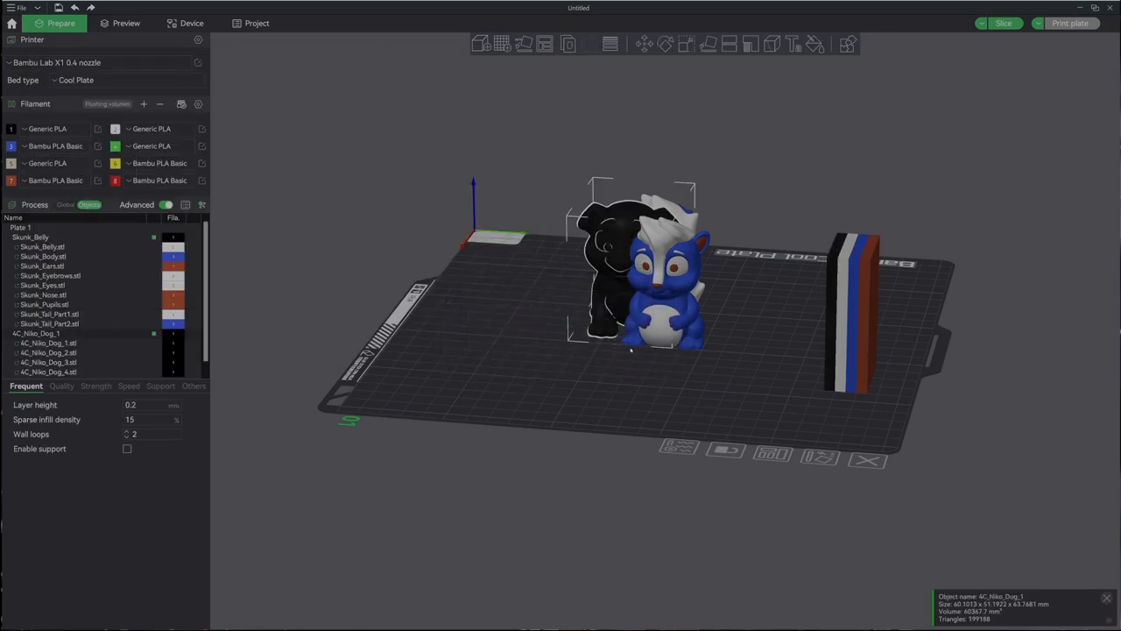
left_click_drag(631, 281, 544, 280)
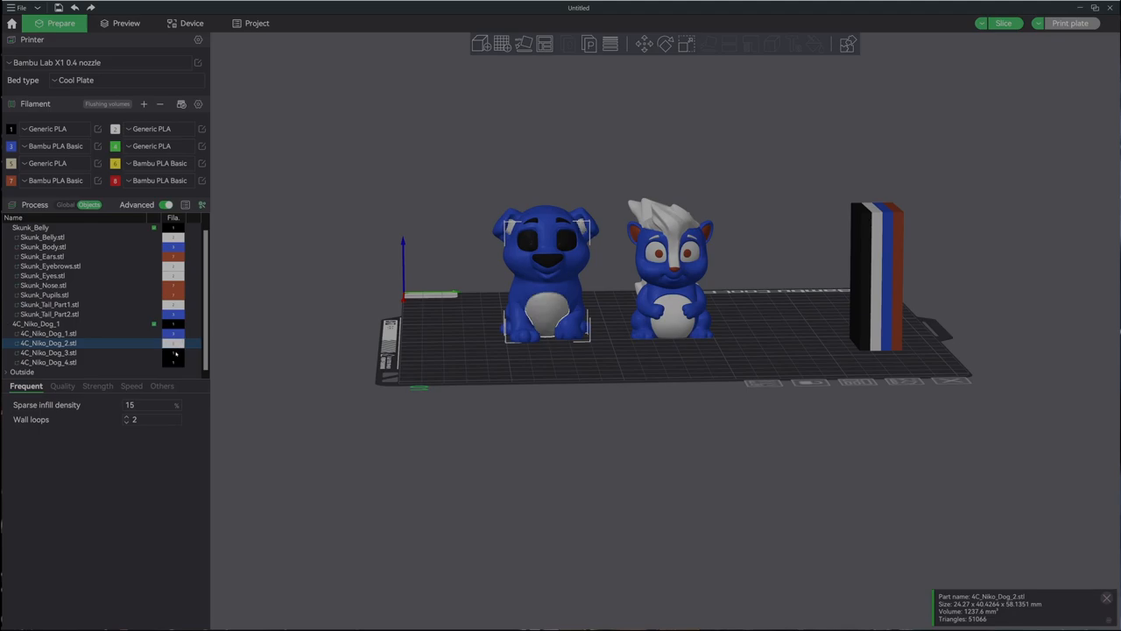
left_click(49, 352)
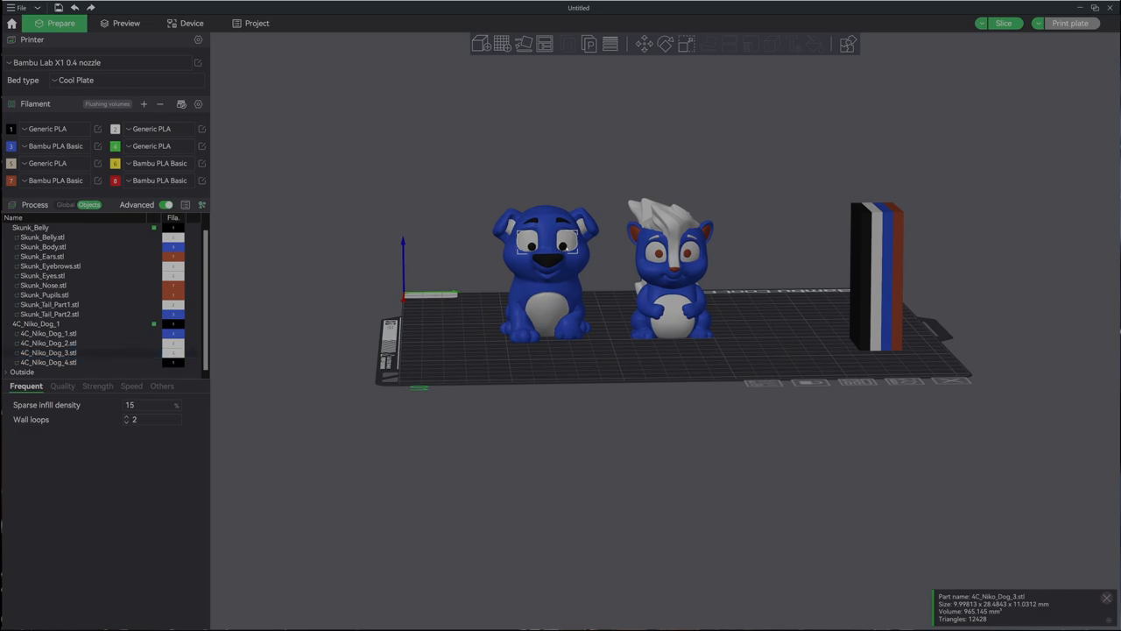
mouse_move(543, 362)
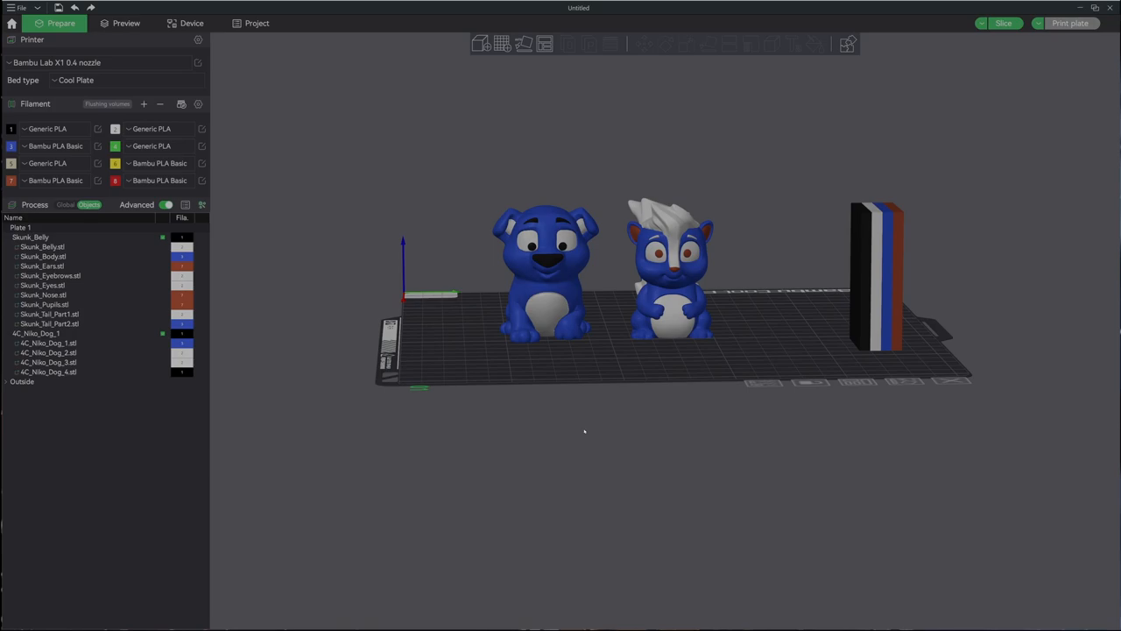
mouse_move(543, 427)
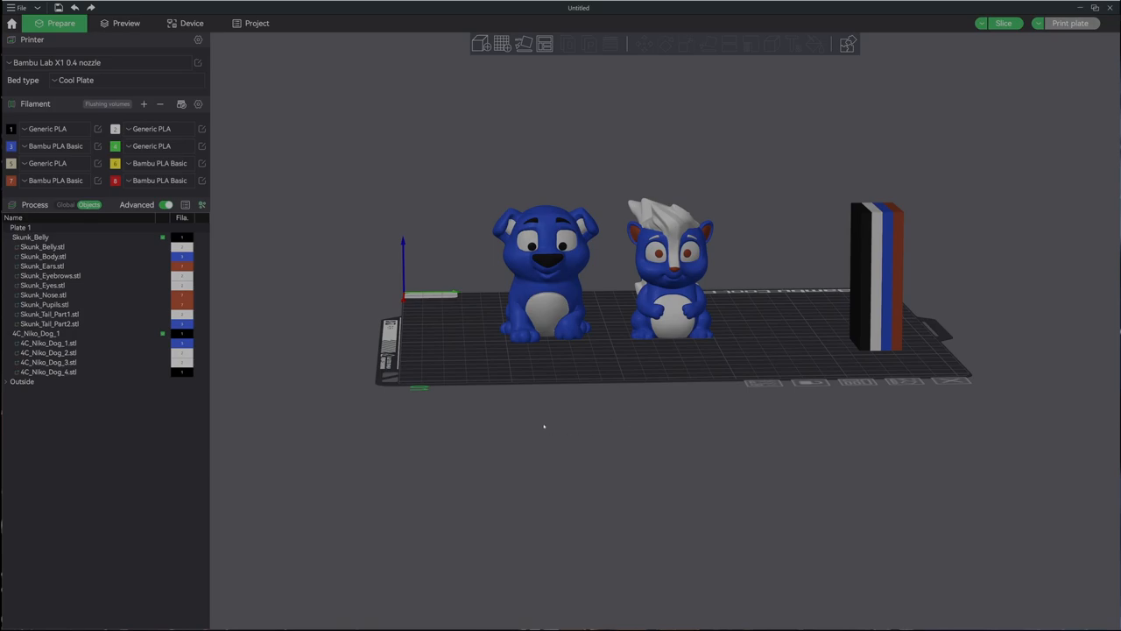
mouse_move(459, 445)
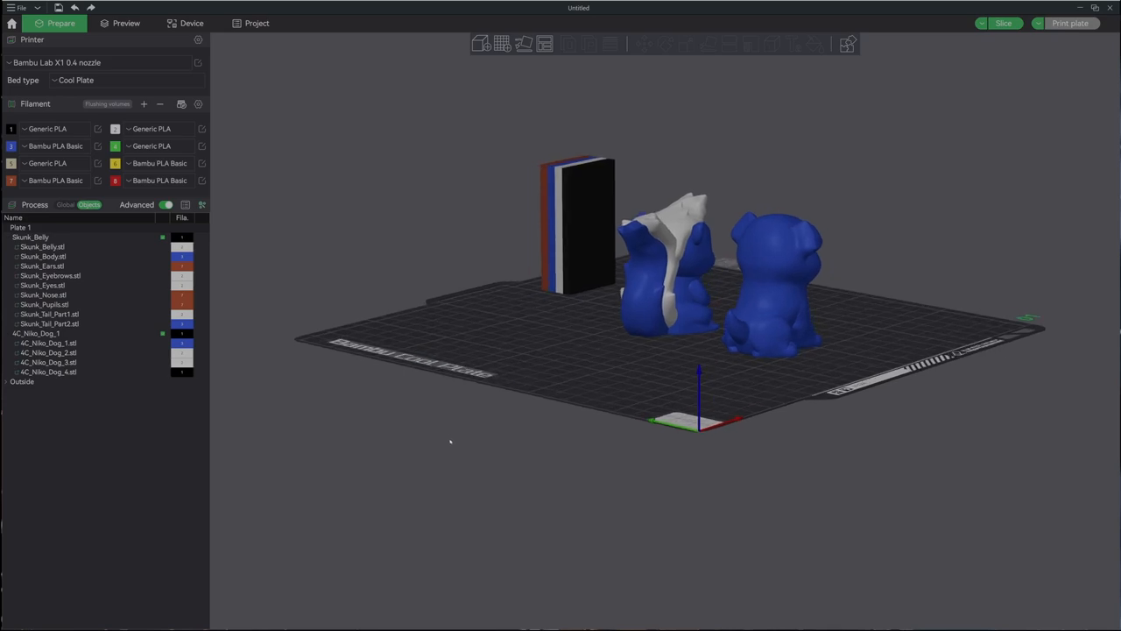
mouse_move(676, 276)
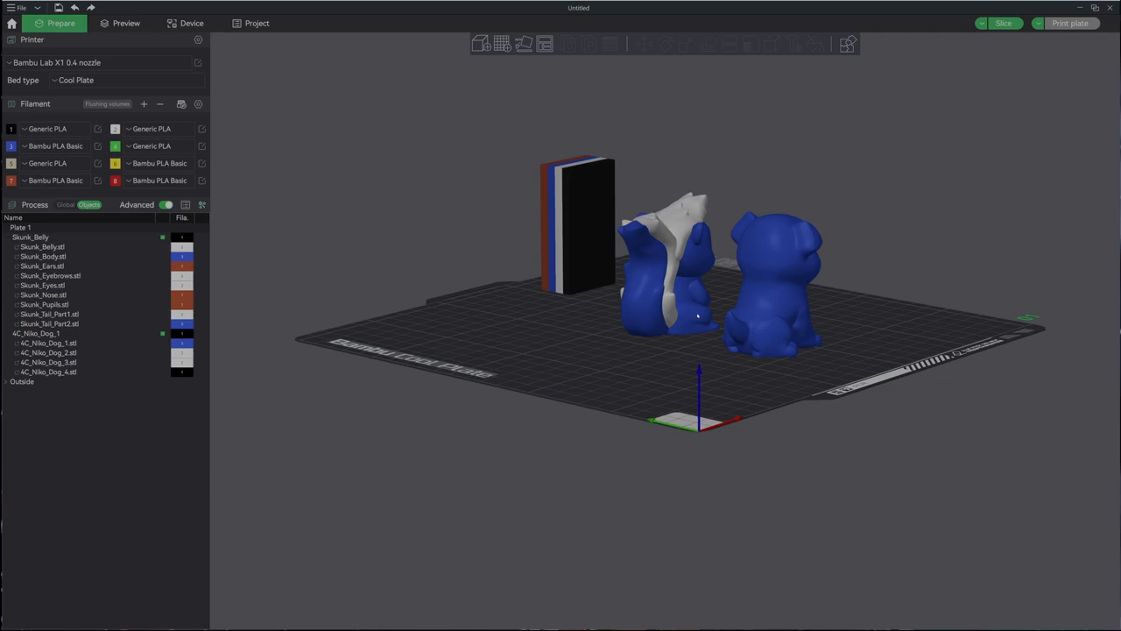
- Rotate the skunk and dog 180° about Z so both face the camera
left_click(666, 263)
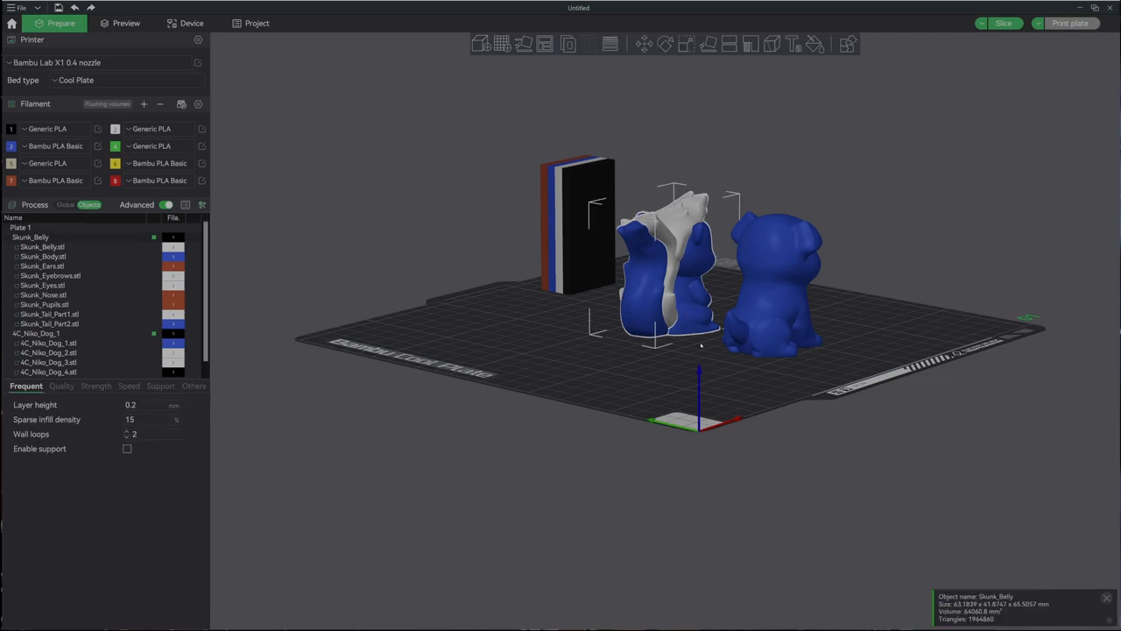
left_click(665, 44)
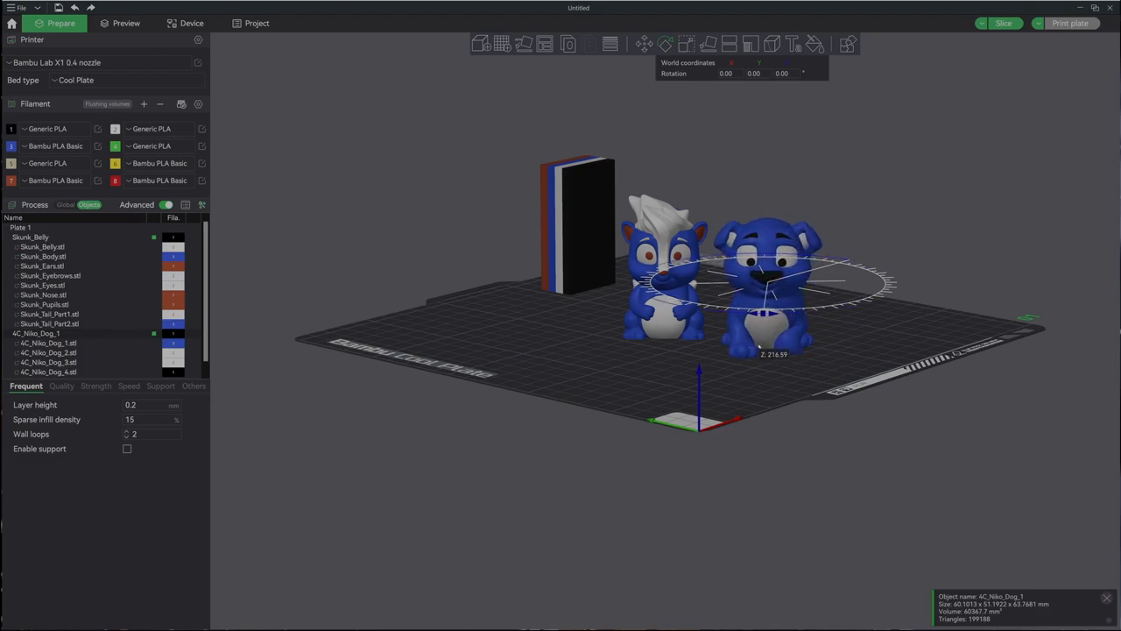
left_click(441, 431)
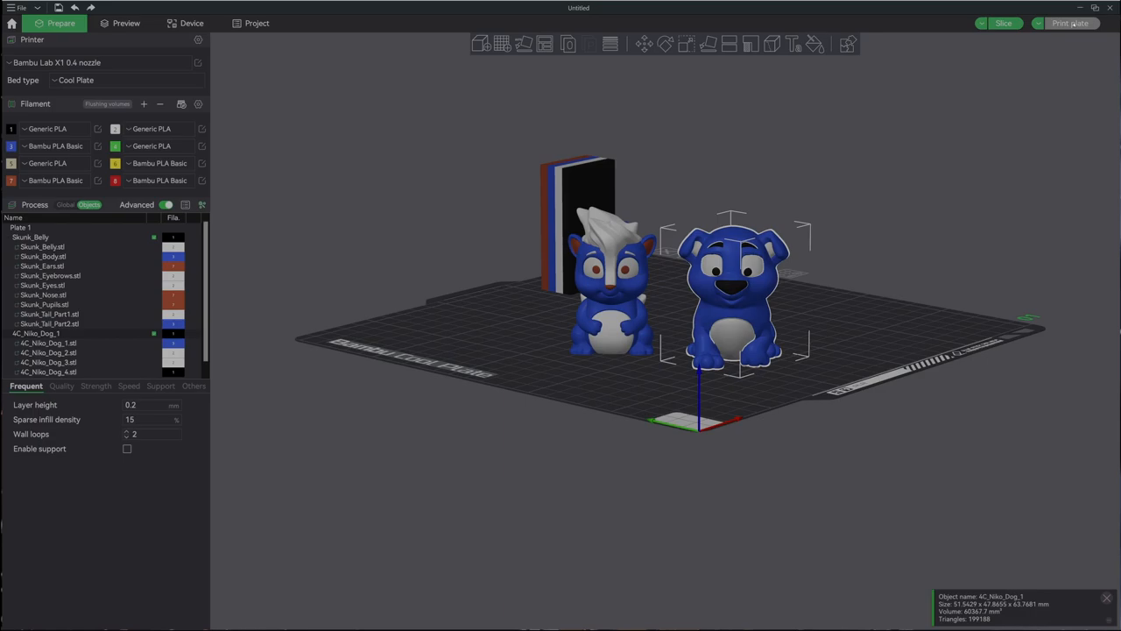
mouse_move(1037, 126)
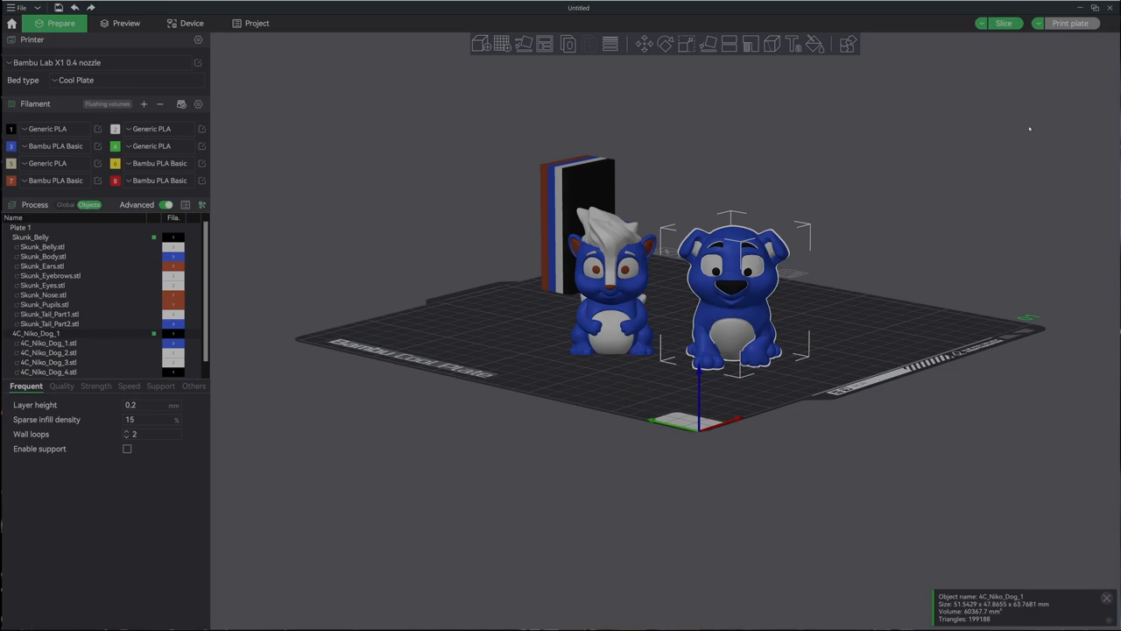
mouse_move(489, 211)
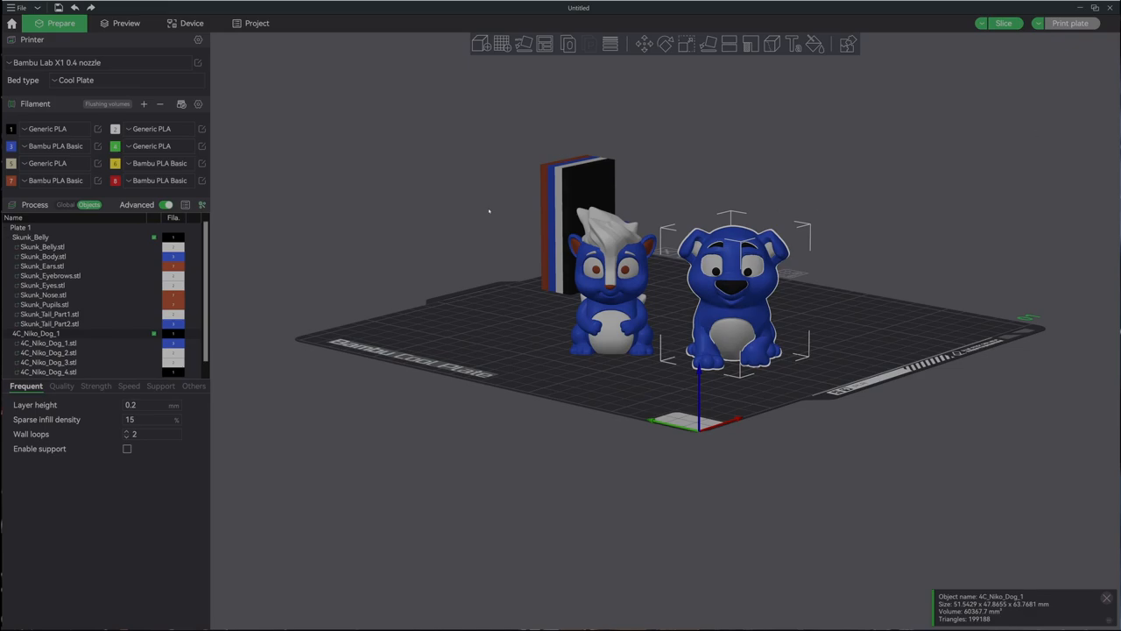